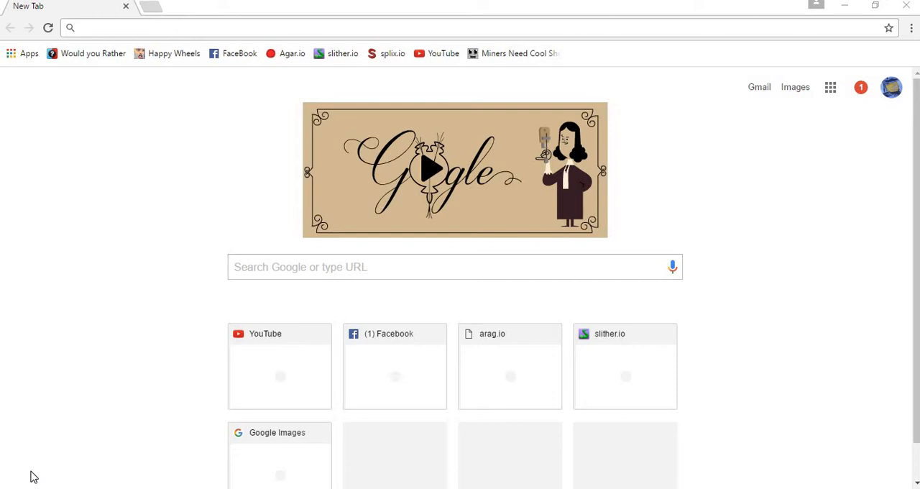
pyautogui.moveTo(402, 220)
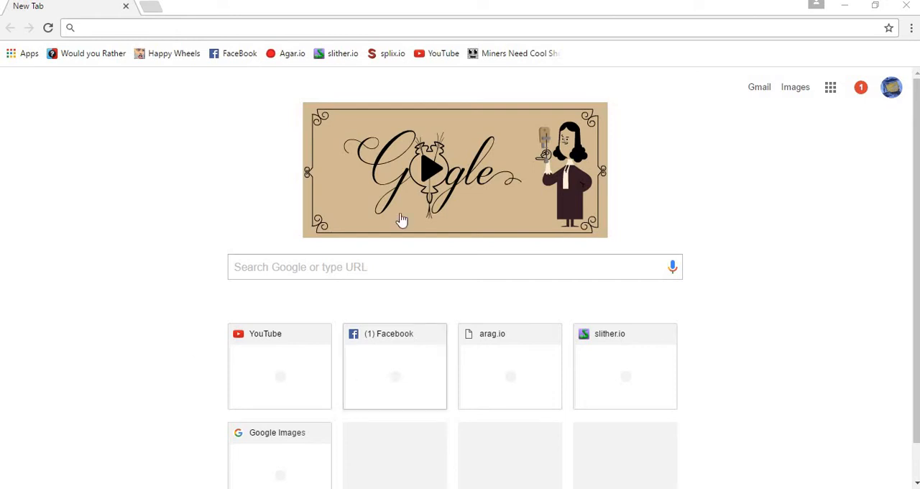
pyautogui.moveTo(394, 22)
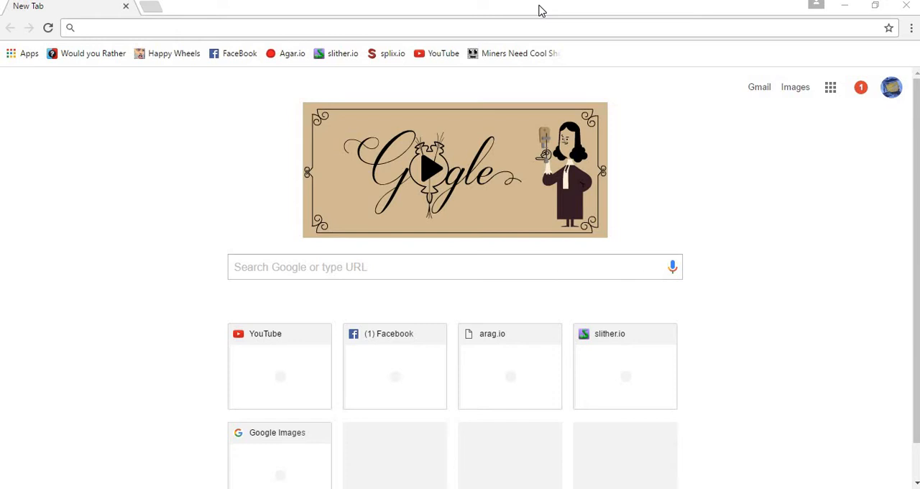
pyautogui.moveTo(347, 49)
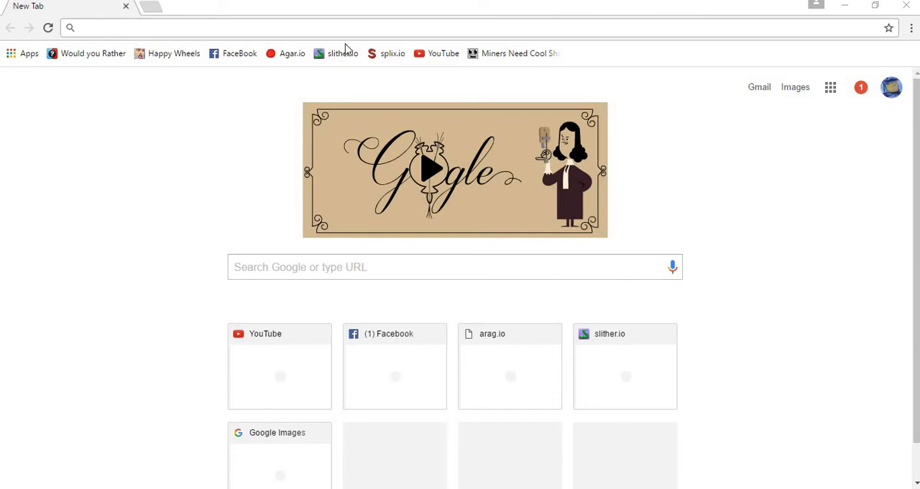
pyautogui.moveTo(254, 139)
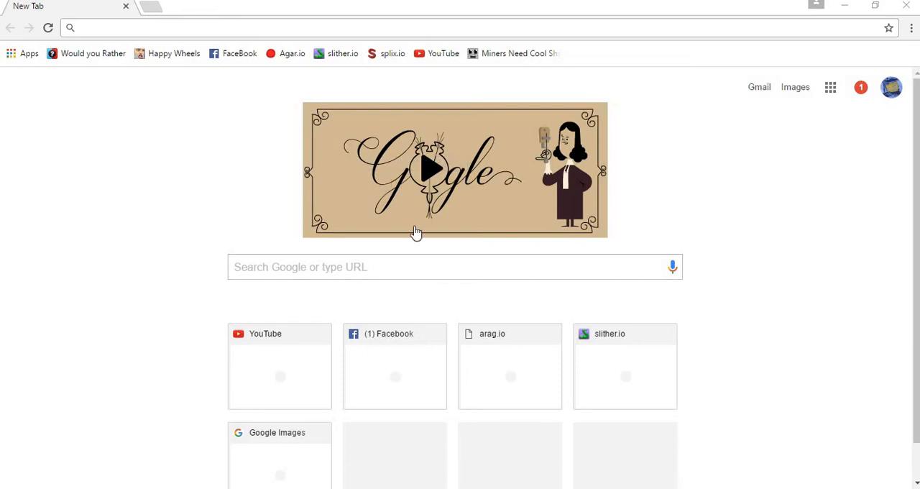
pyautogui.moveTo(462, 289)
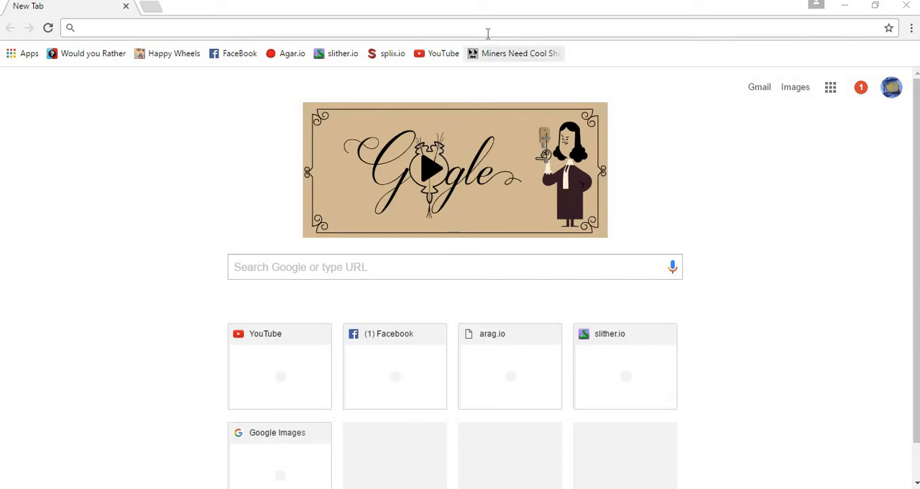
# Step: Search Google from Chrome's address bar for 'Miners need cool shoes', correcting the autocomplete
pyautogui.click(288, 28)
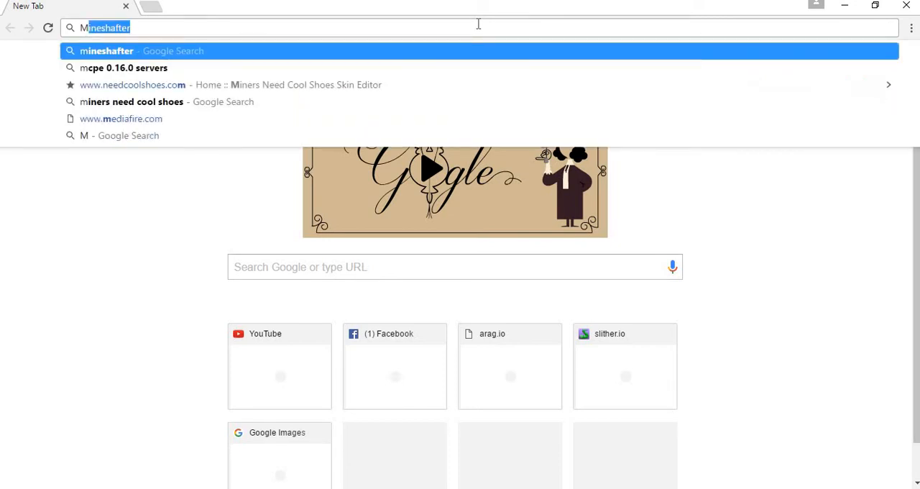
pyautogui.write('Miners')
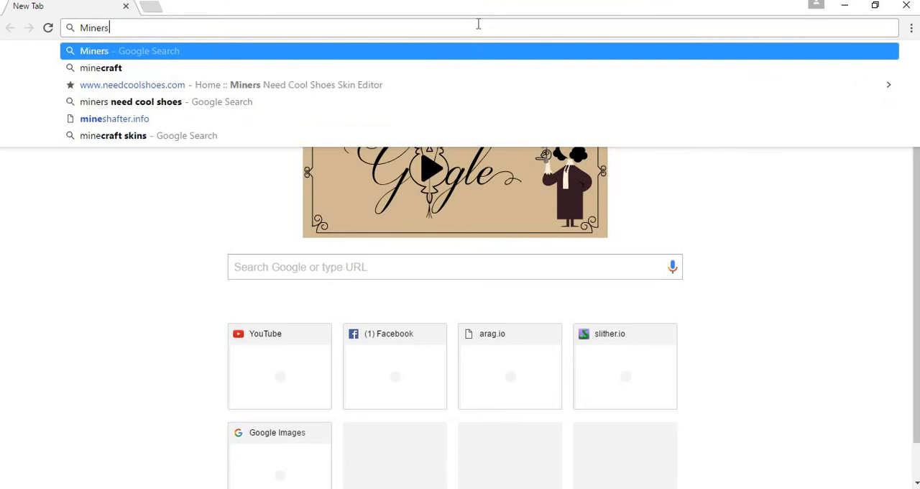
pyautogui.write('need cool shoes')
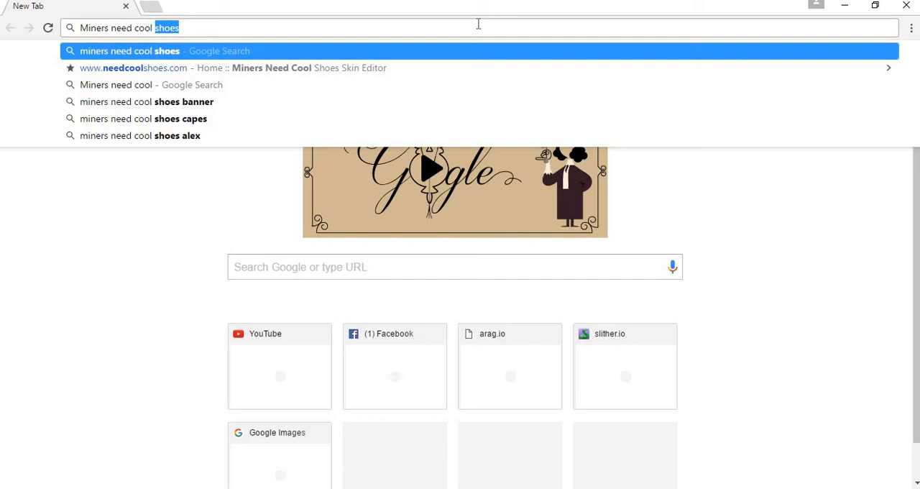
pyautogui.press('Backspace')
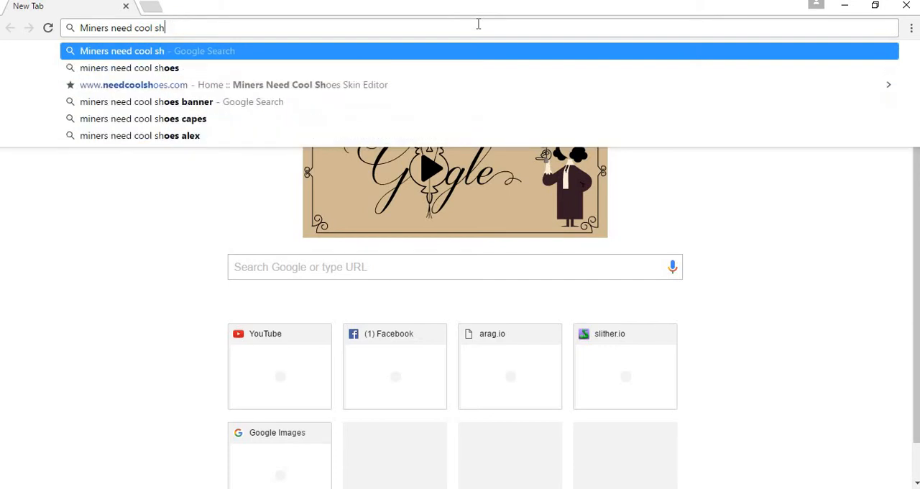
pyautogui.write('espv=2&ie=UTF-8#q=m')
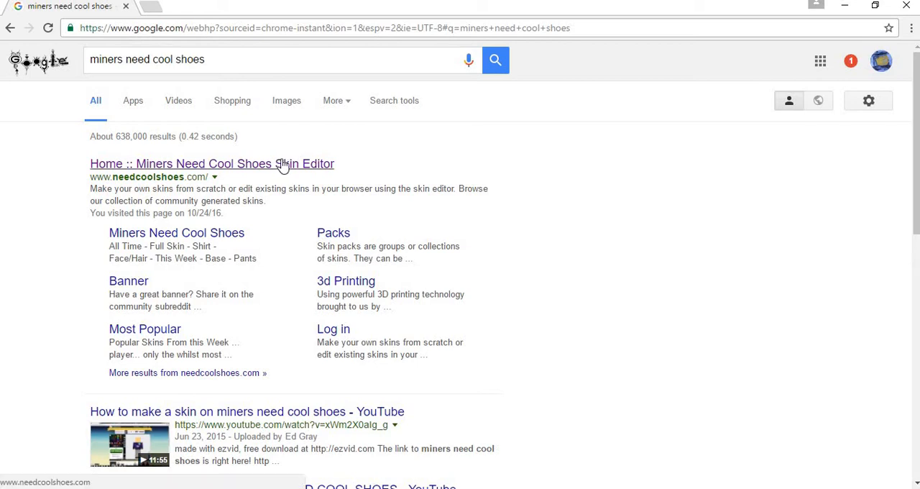
# Step: Open the 'Home :: Miners Need Cool Shoes Skin Editor' result and scroll down slightly
pyautogui.click(210, 163)
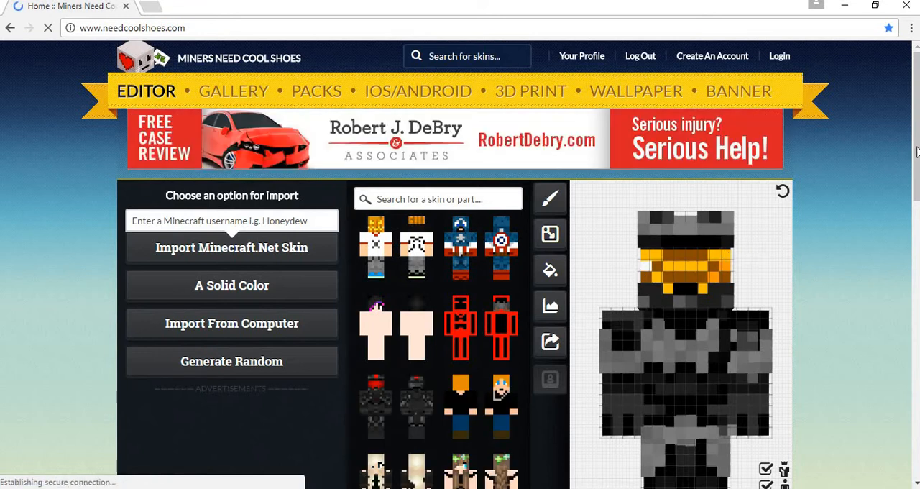
pyautogui.scroll(-3)
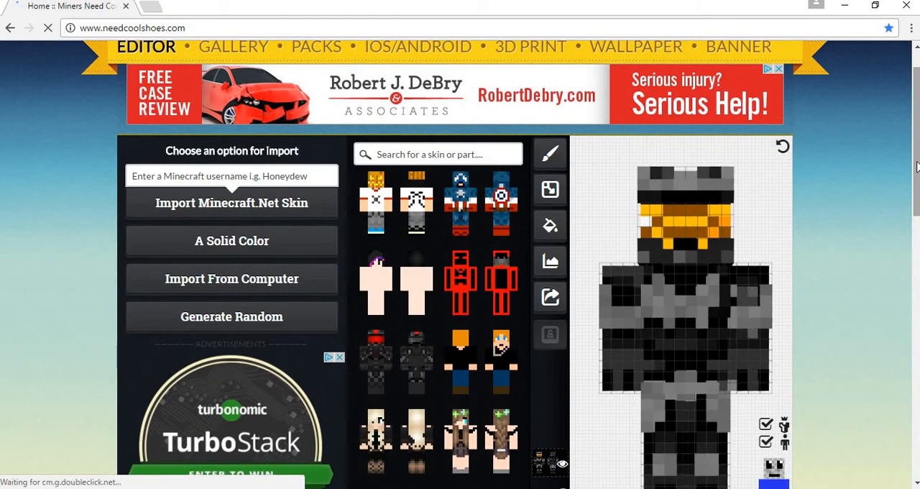
pyautogui.moveTo(854, 143)
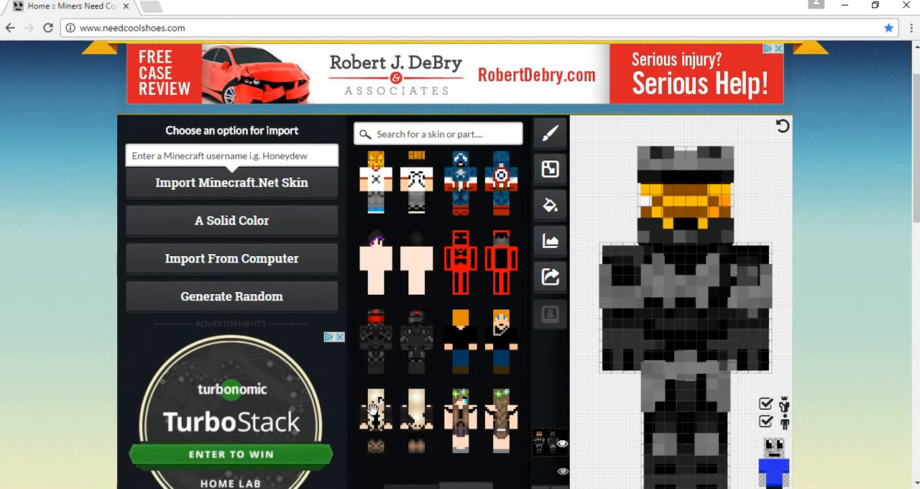
pyautogui.moveTo(585, 298)
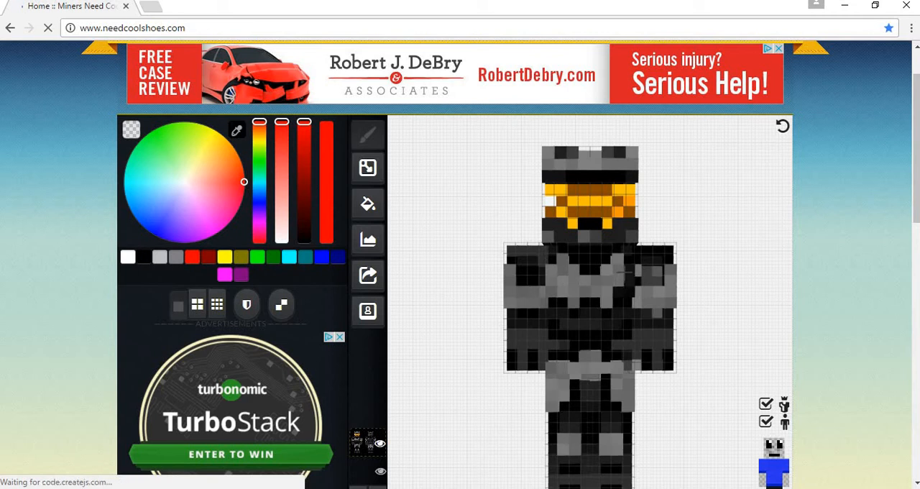
# Step: Pick a grey on the brush colour wheel and darken it to near-black
pyautogui.click(629, 271)
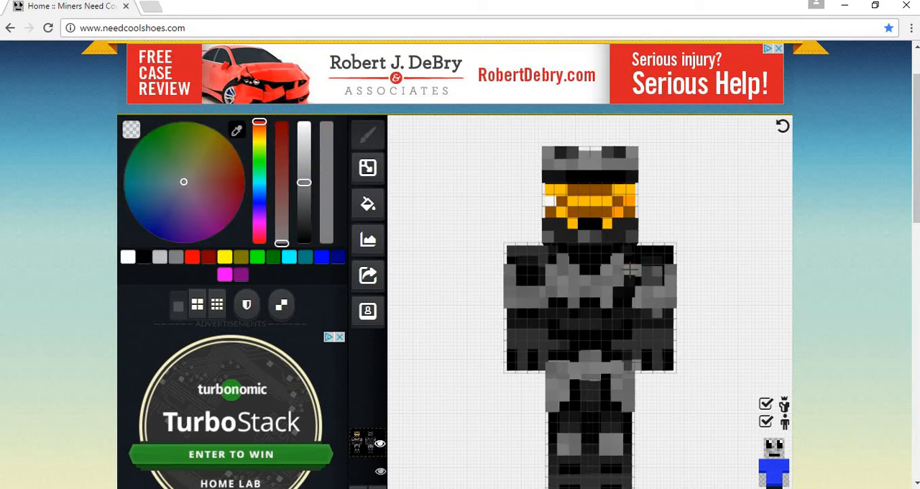
pyautogui.click(628, 281)
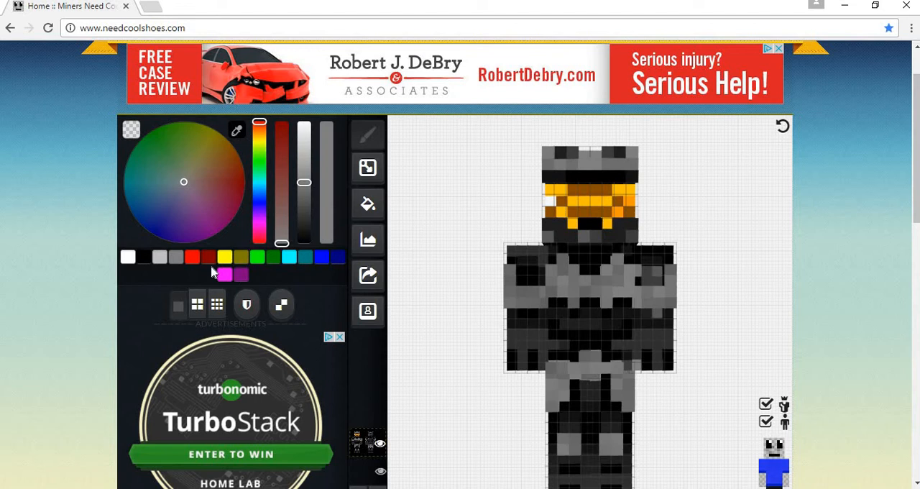
pyautogui.moveTo(303, 181); pyautogui.dragTo(303, 242)
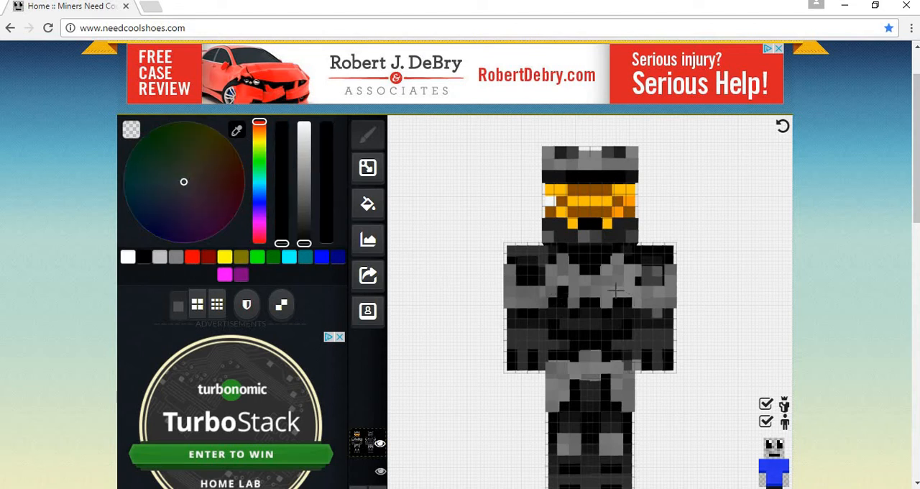
pyautogui.click(615, 291)
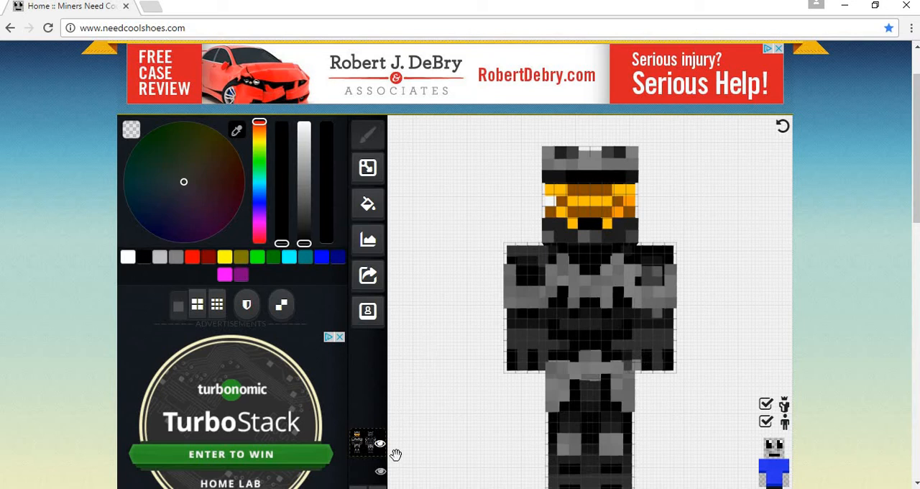
pyautogui.moveTo(453, 200)
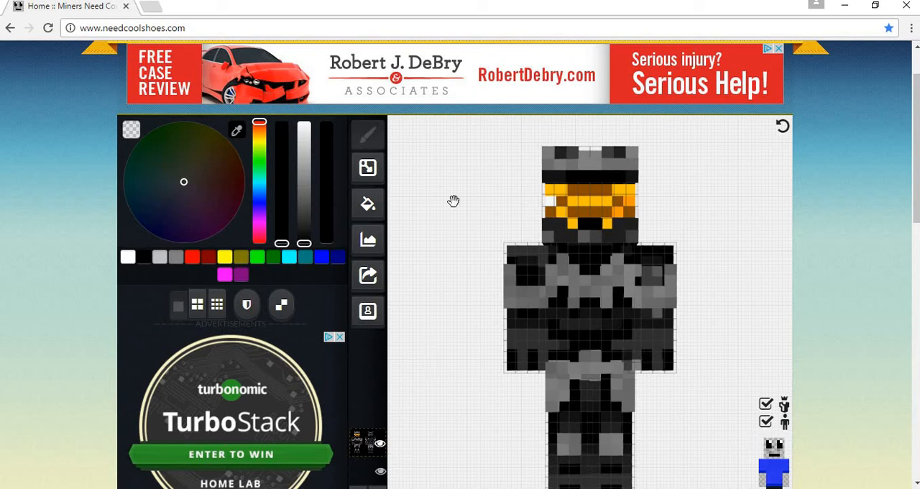
pyautogui.click(368, 170)
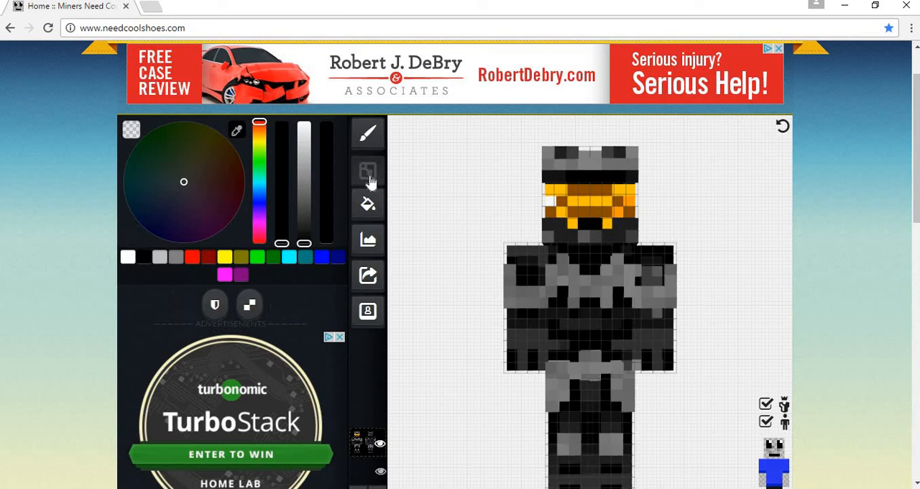
pyautogui.click(367, 169)
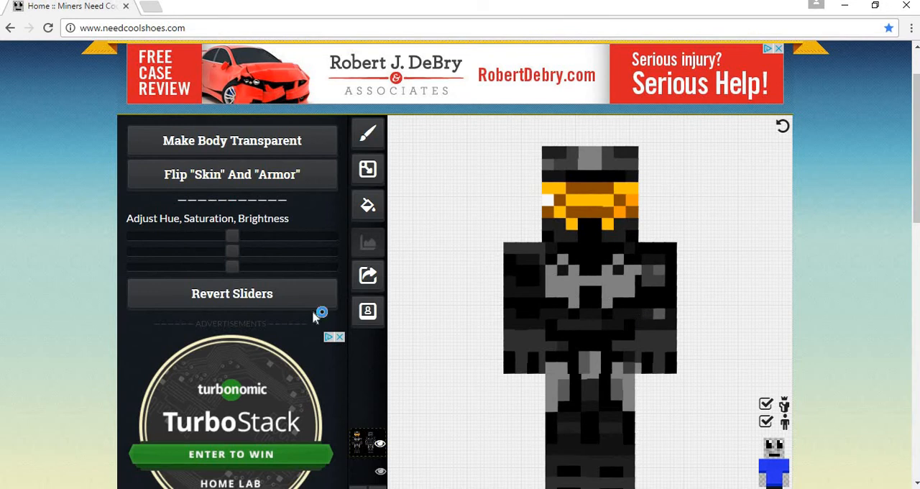
pyautogui.click(367, 132)
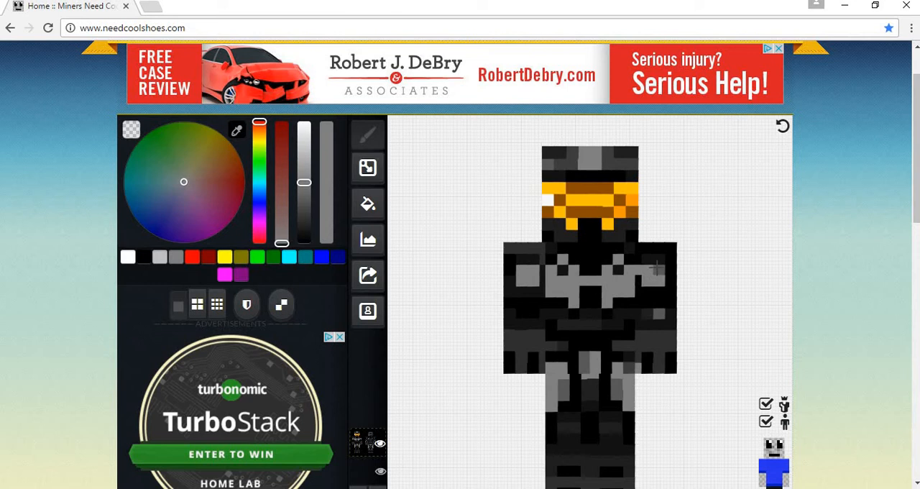
pyautogui.moveTo(273, 205)
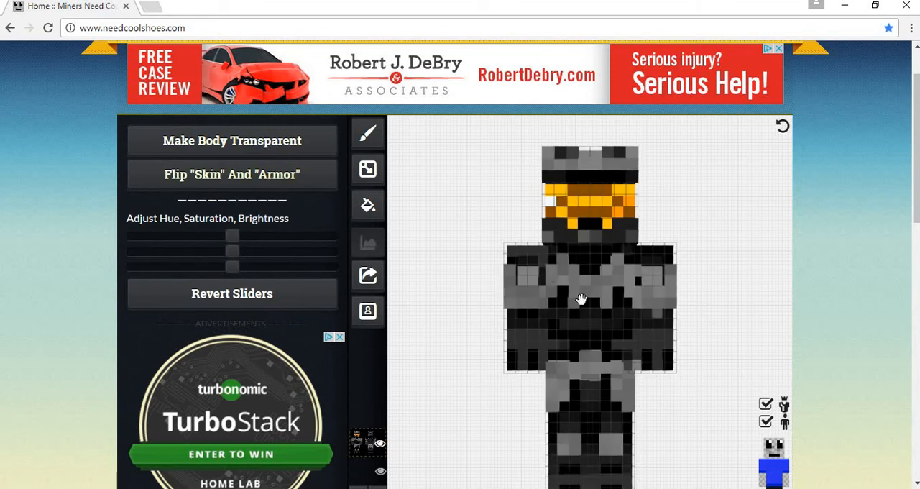
pyautogui.moveTo(508, 321)
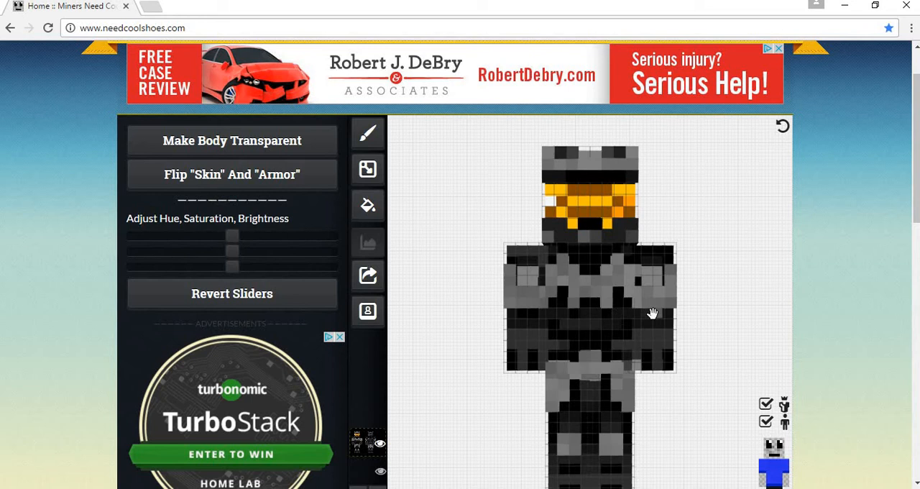
pyautogui.moveTo(524, 127)
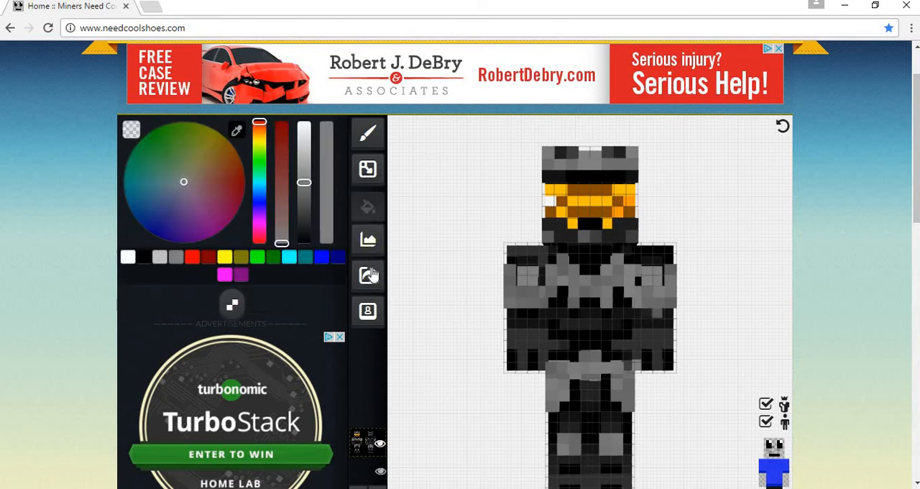
pyautogui.moveTo(368, 276)
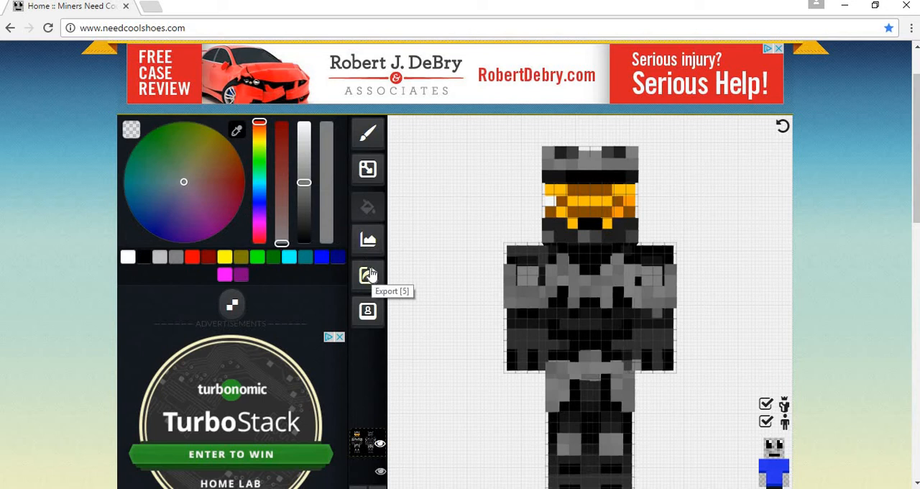
pyautogui.click(367, 274)
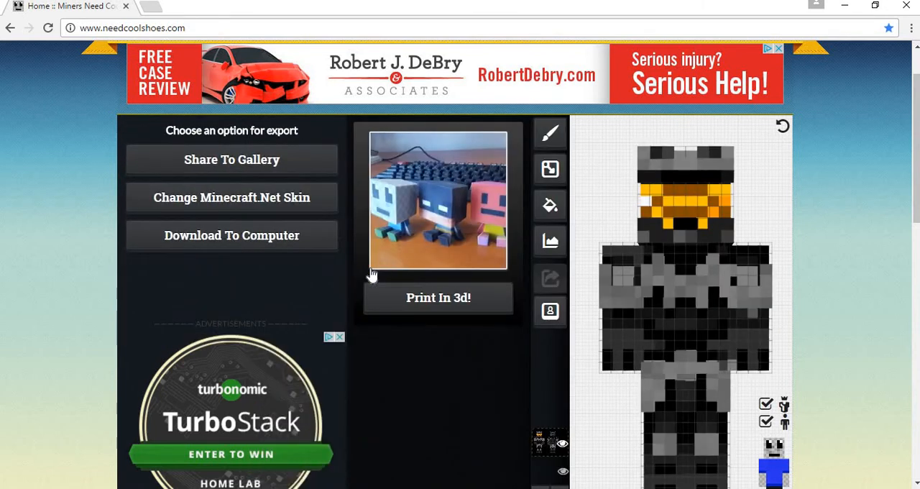
pyautogui.moveTo(411, 257)
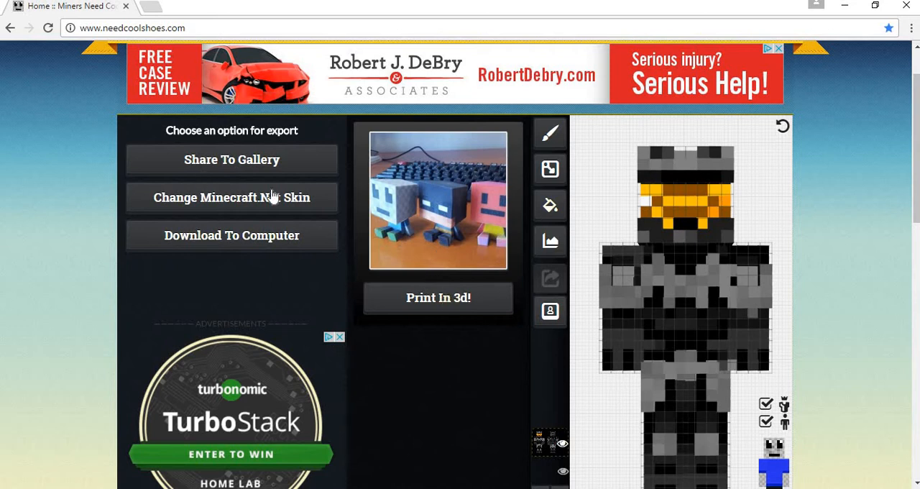
pyautogui.click(550, 133)
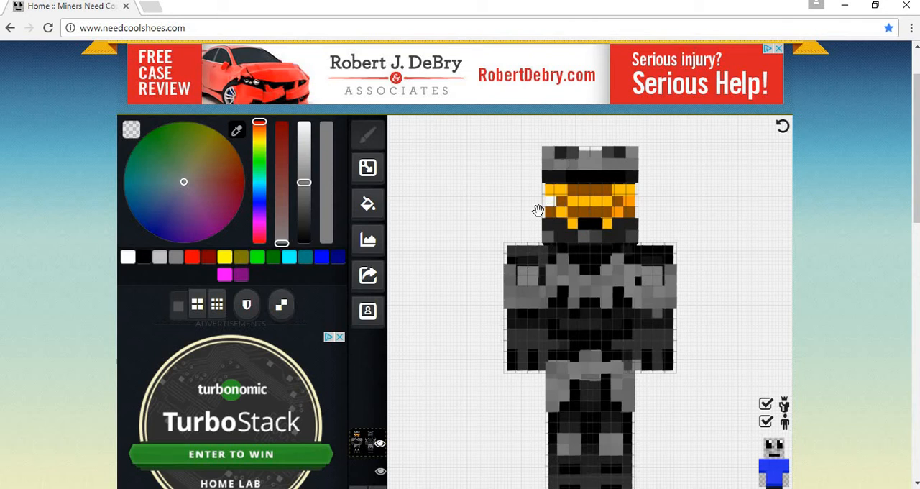
pyautogui.moveTo(494, 202)
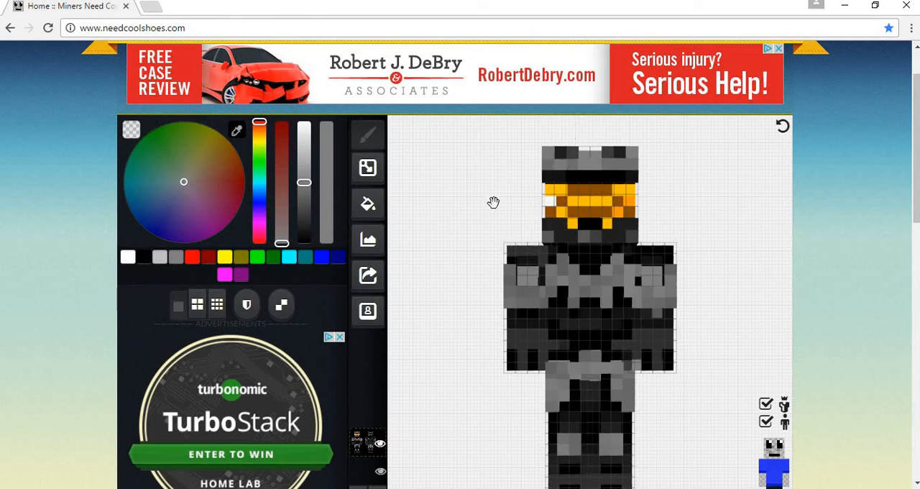
pyautogui.moveTo(348, 269)
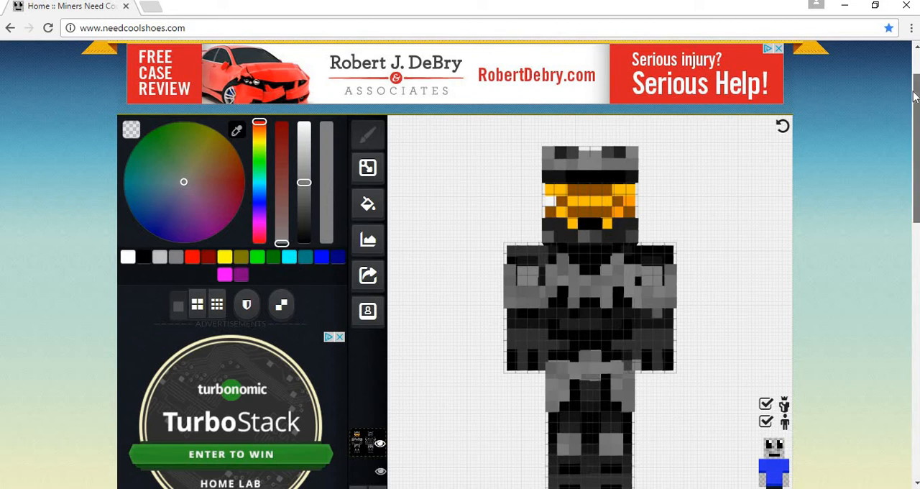
pyautogui.scroll(-3)
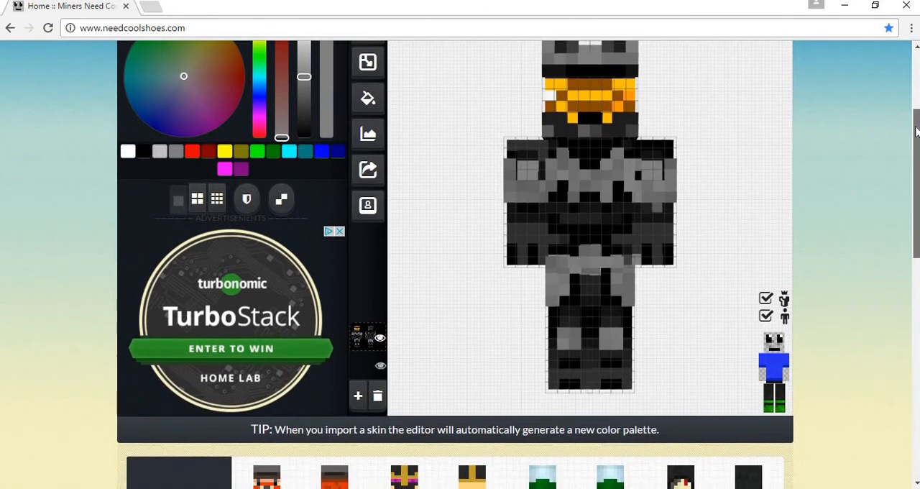
pyautogui.scroll(-3)
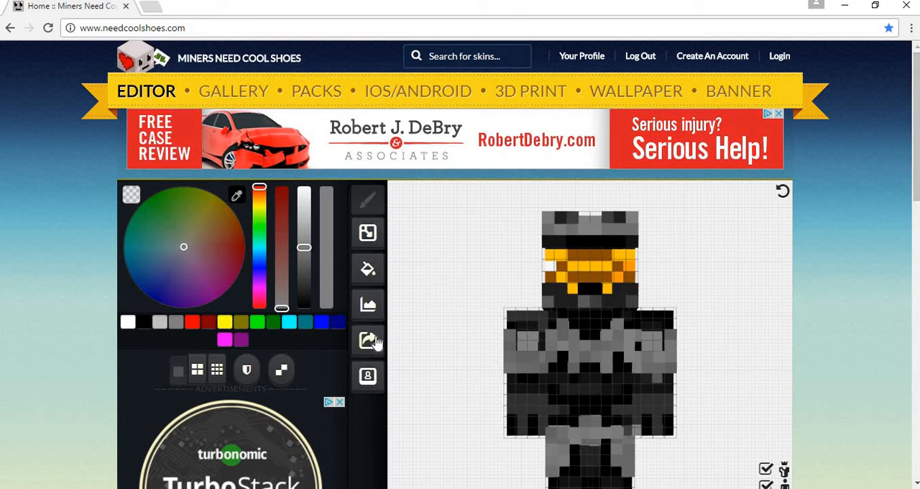
# Step: Export the skin with Download To Computer, saving download (3).png
pyautogui.click(367, 340)
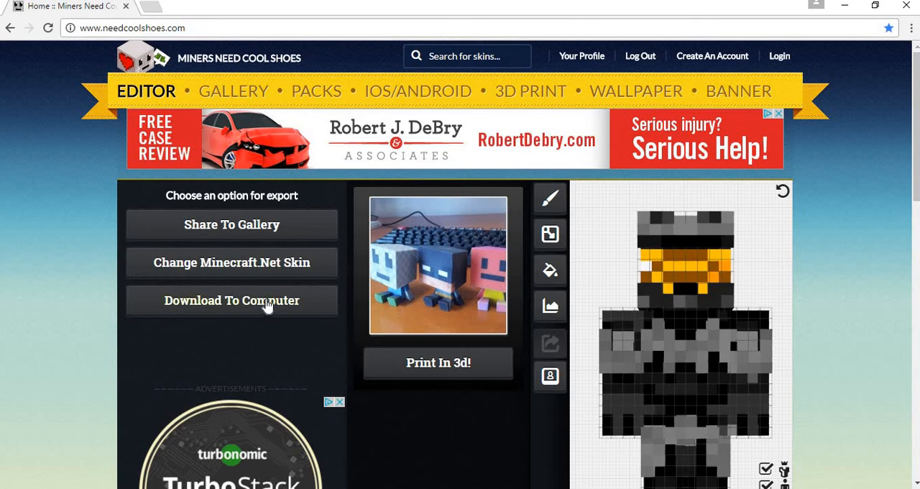
pyautogui.click(231, 299)
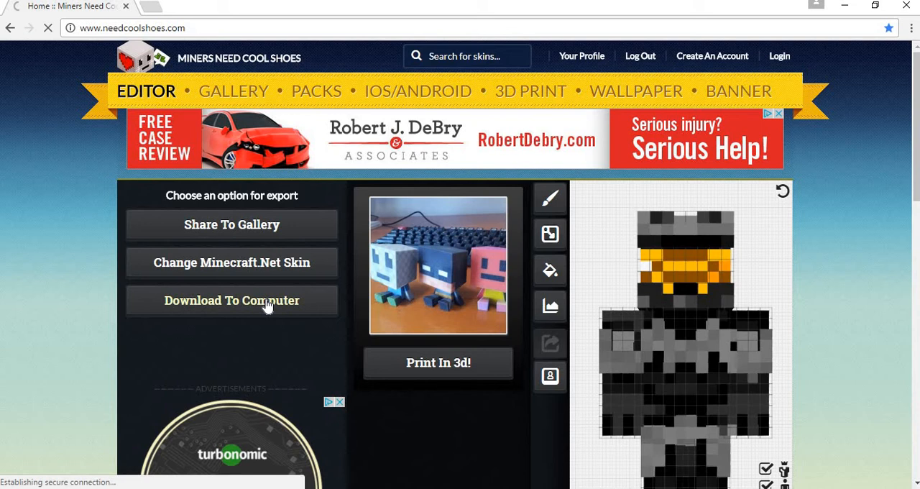
pyautogui.click(231, 299)
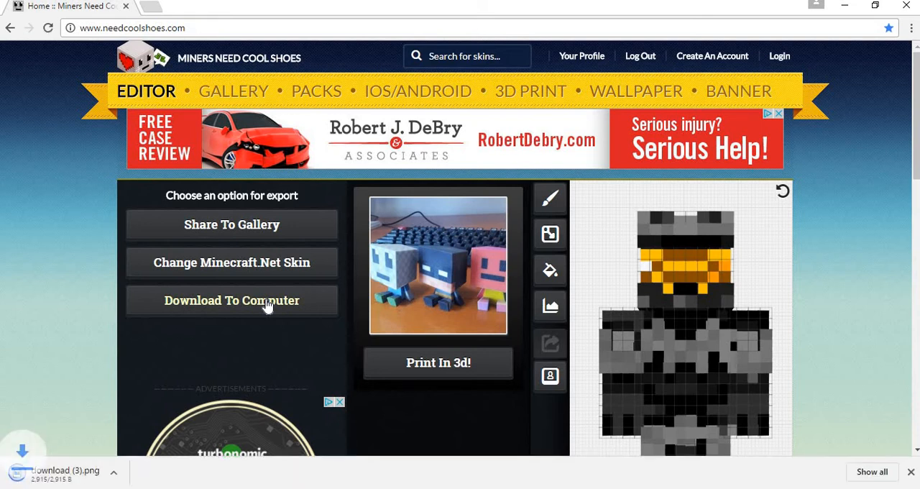
pyautogui.click(232, 299)
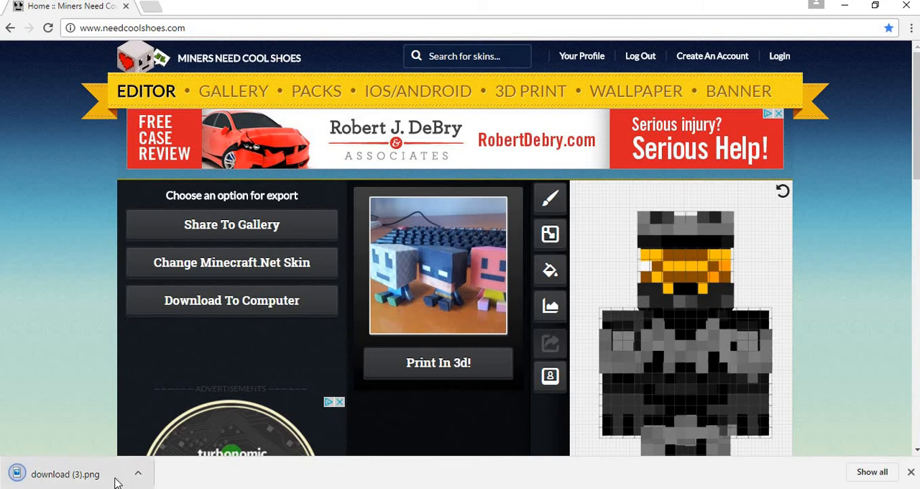
pyautogui.moveTo(72, 474)
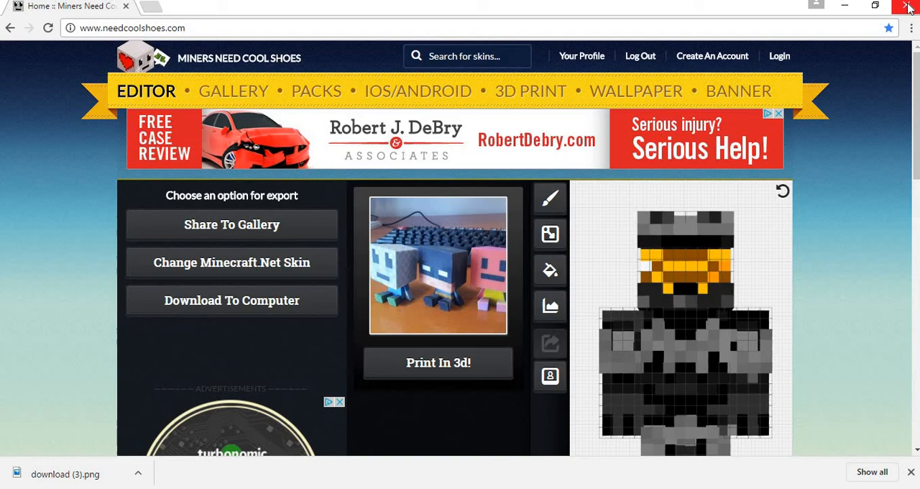
# Step: Close Chrome and launch Minecraft Windows 10 Edition from the desktop shortcut
pyautogui.click(909, 7)
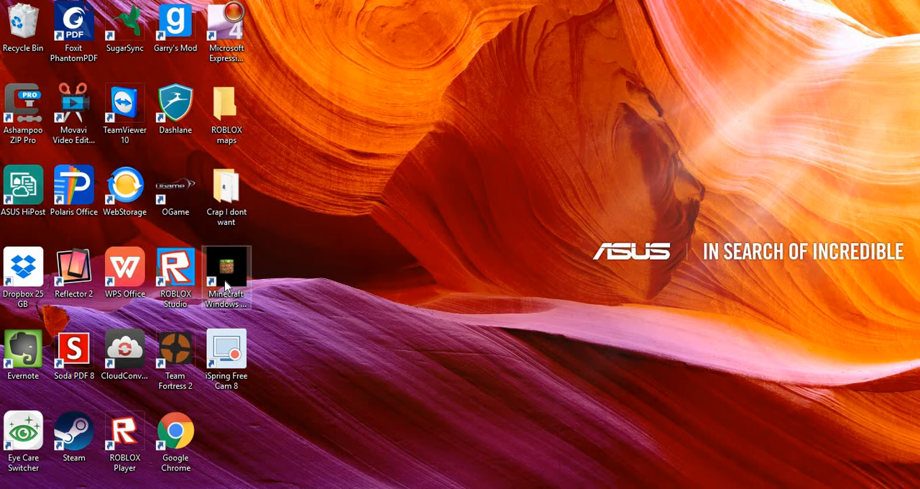
pyautogui.doubleClick(226, 272)
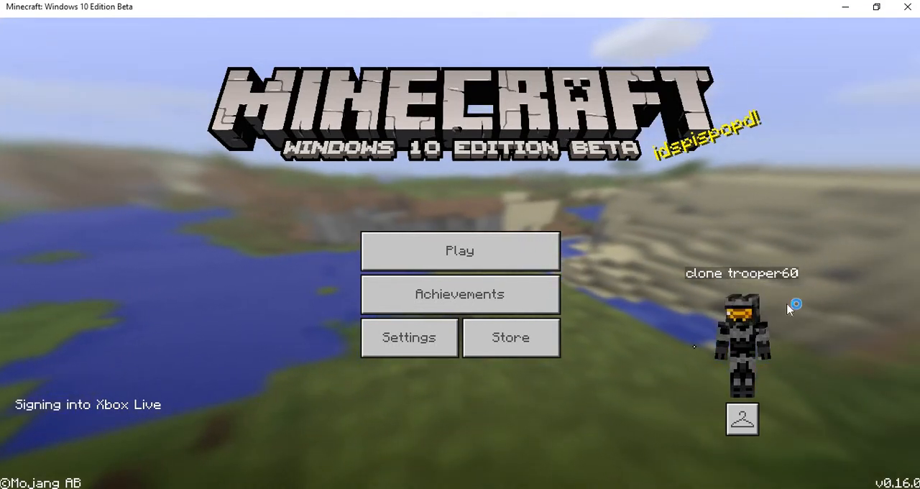
pyautogui.moveTo(827, 384)
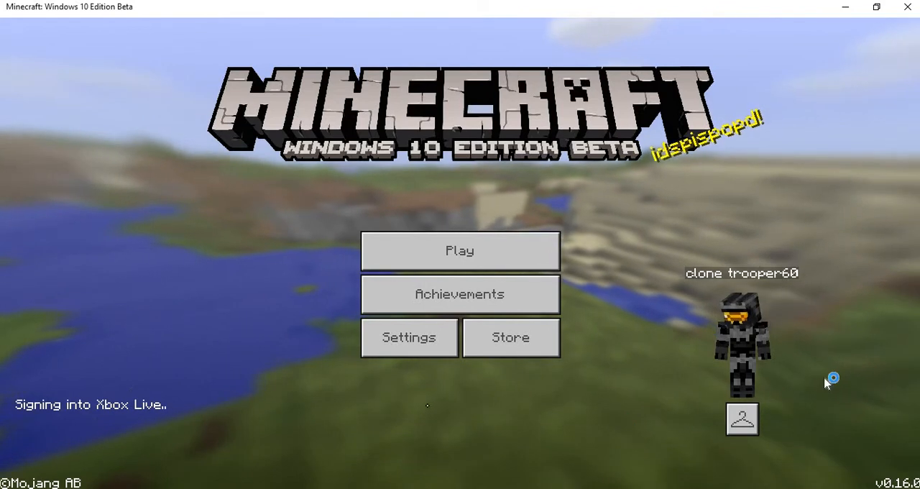
# Step: Load download (3) from Downloads as a new custom skin with the classic model
pyautogui.click(741, 419)
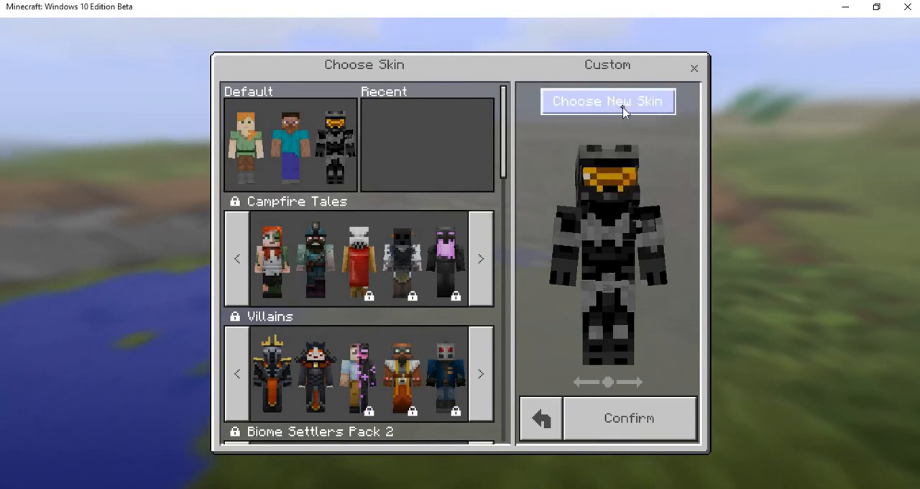
pyautogui.moveTo(622, 92)
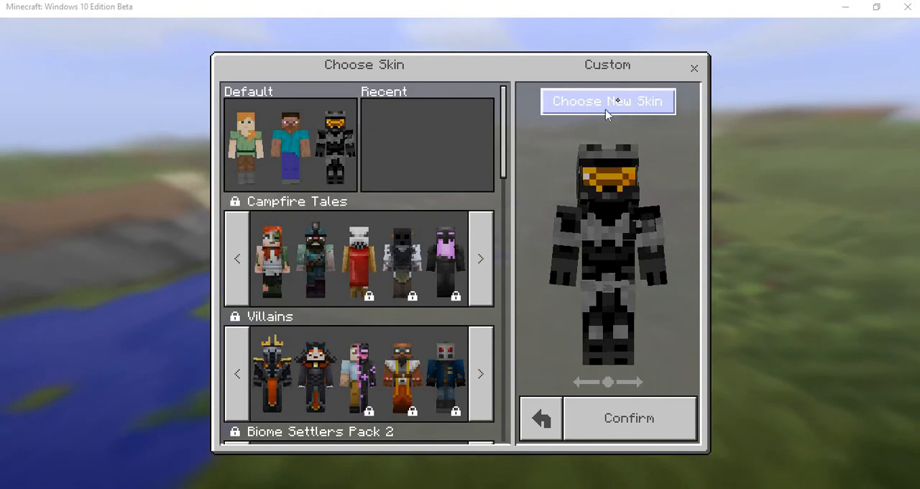
pyautogui.click(607, 100)
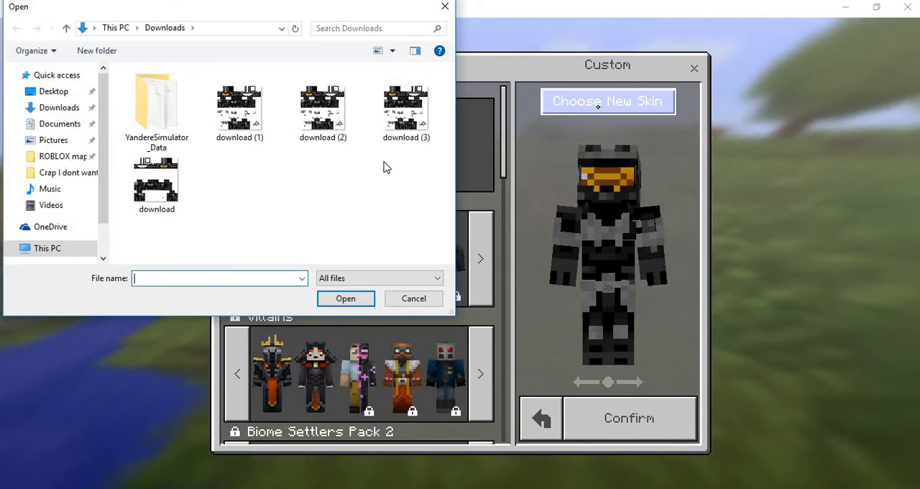
pyautogui.click(406, 108)
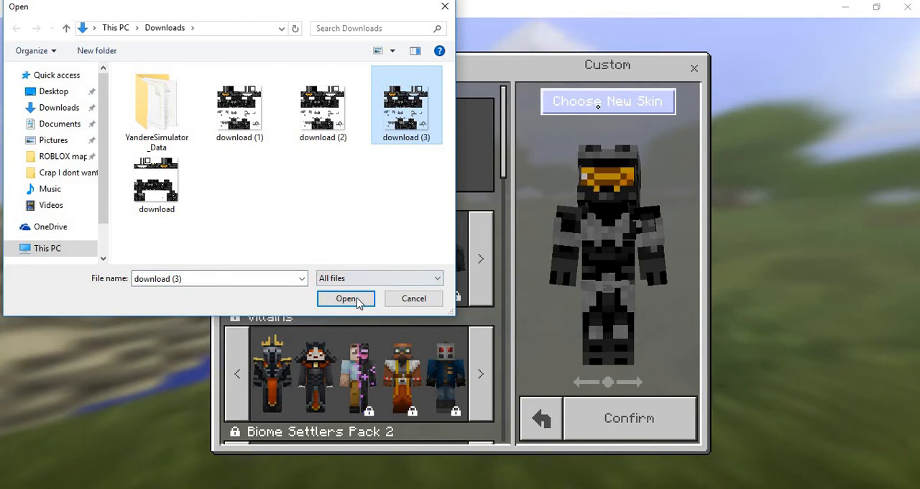
pyautogui.click(346, 298)
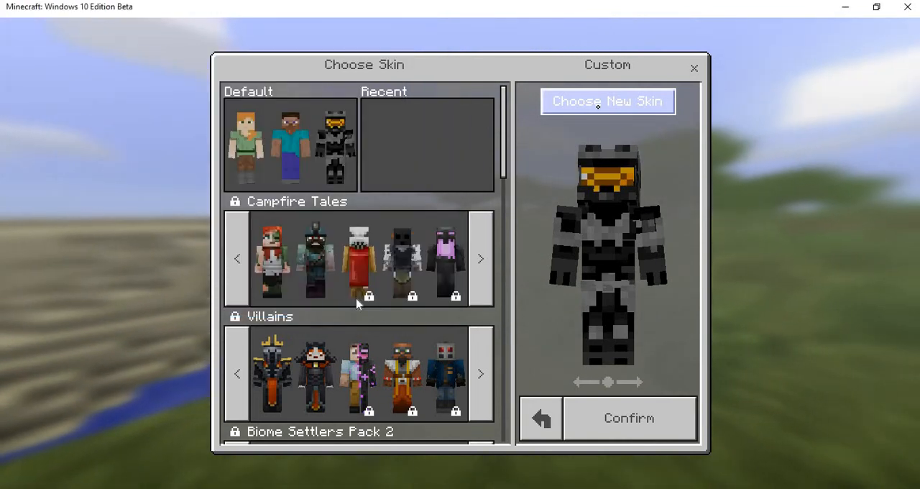
pyautogui.click(608, 100)
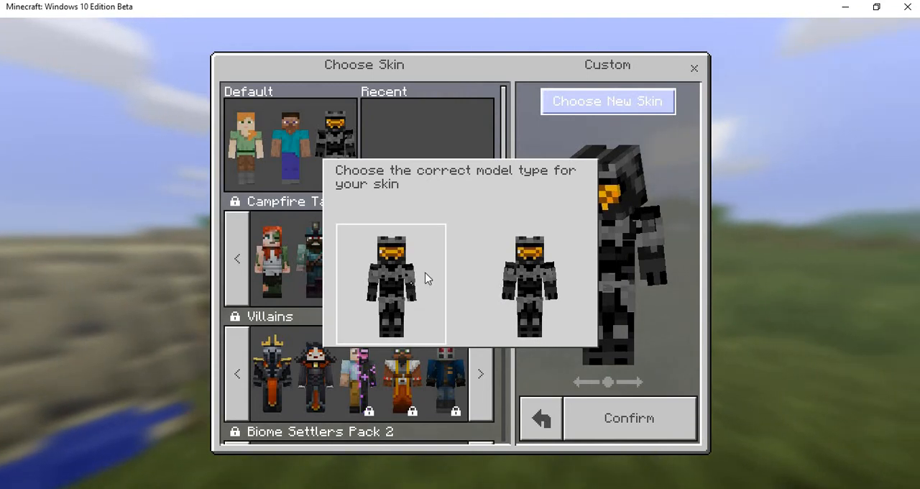
pyautogui.click(391, 284)
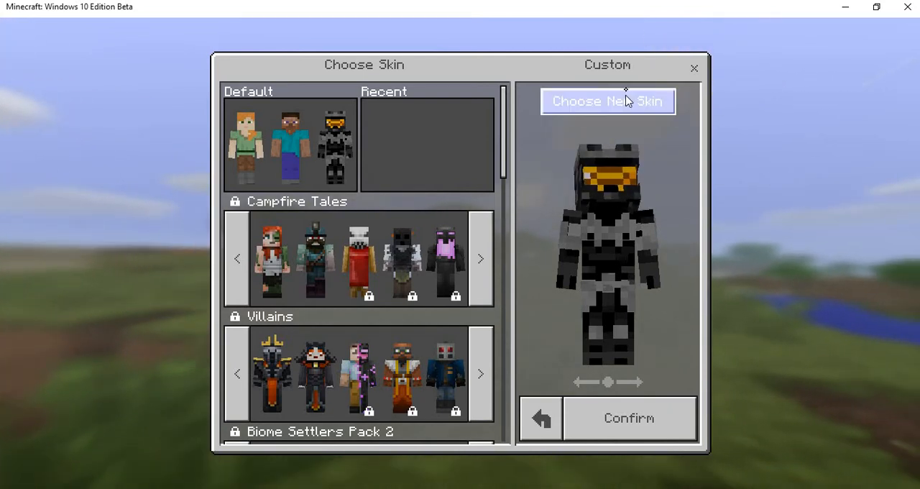
pyautogui.moveTo(595, 140)
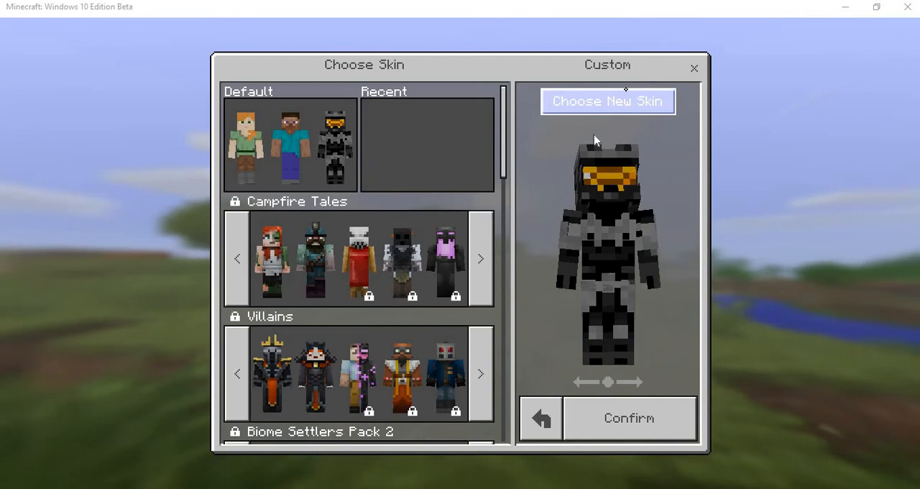
pyautogui.click(607, 101)
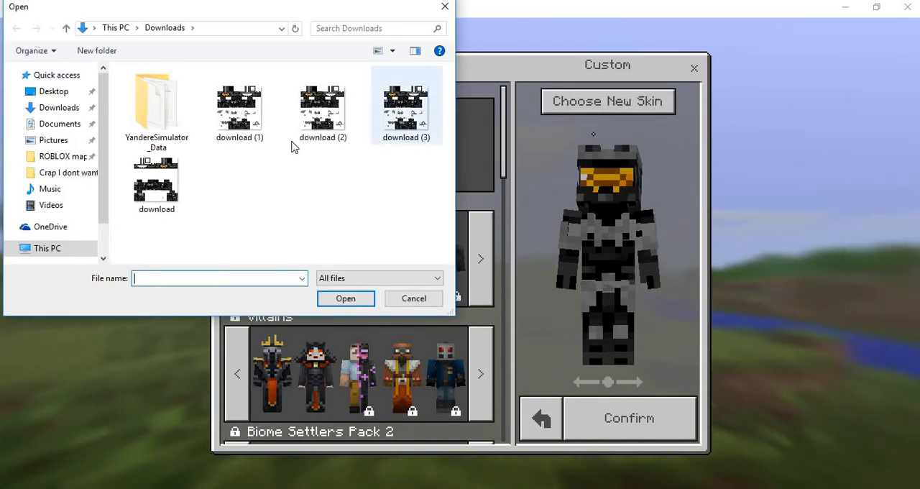
# Step: Reload download (3) as the custom skin using the slim body model
pyautogui.click(406, 106)
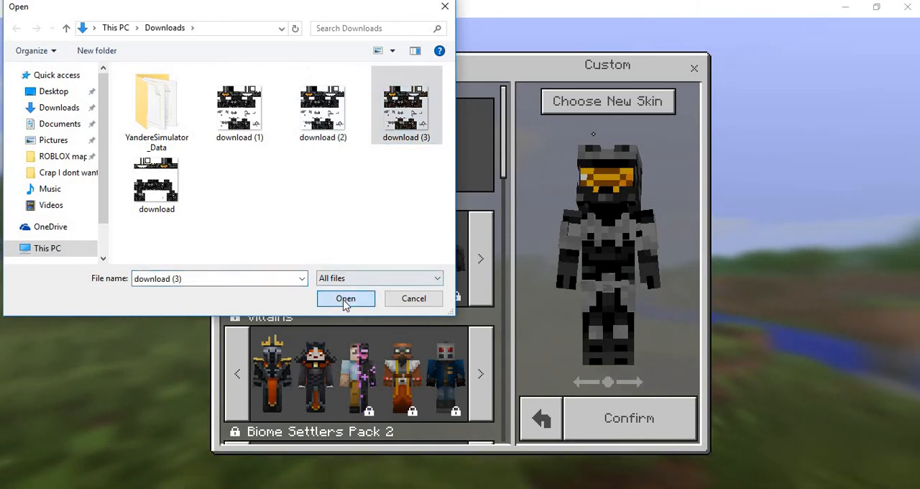
pyautogui.click(346, 298)
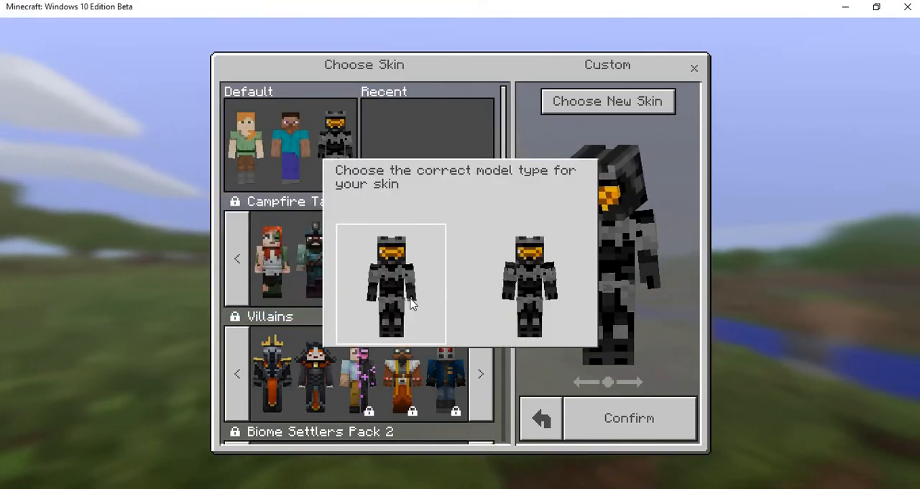
pyautogui.click(528, 284)
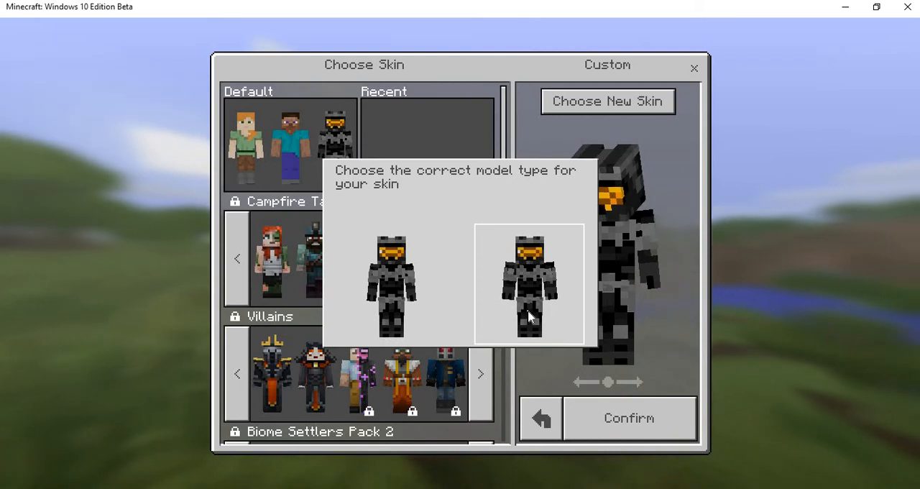
pyautogui.click(528, 284)
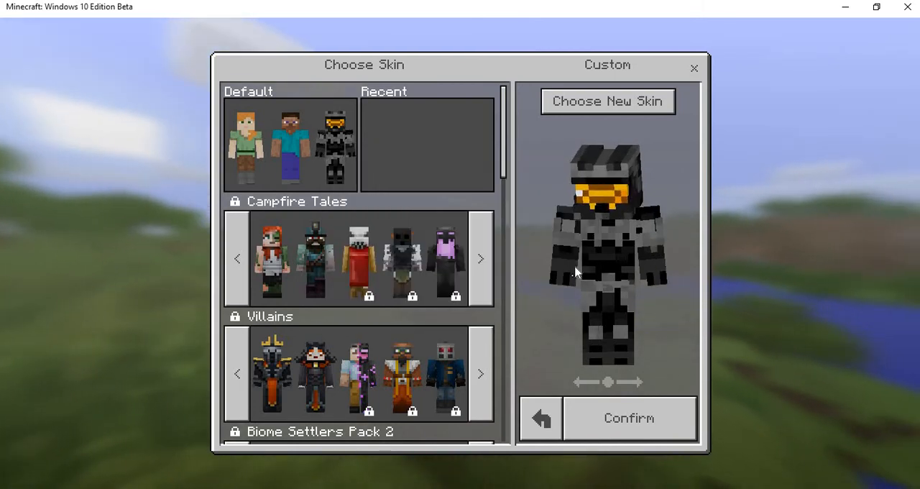
# Step: Preview the default Alex and Steve skins for comparison
pyautogui.click(291, 144)
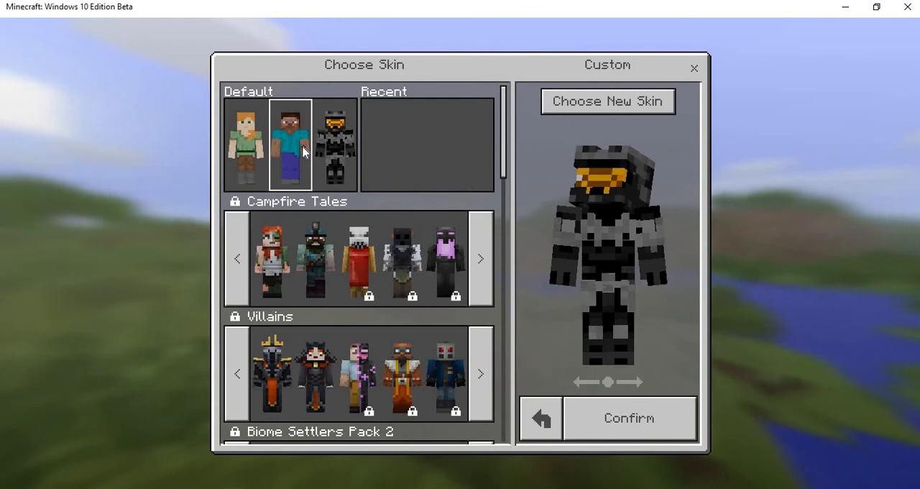
pyautogui.click(245, 144)
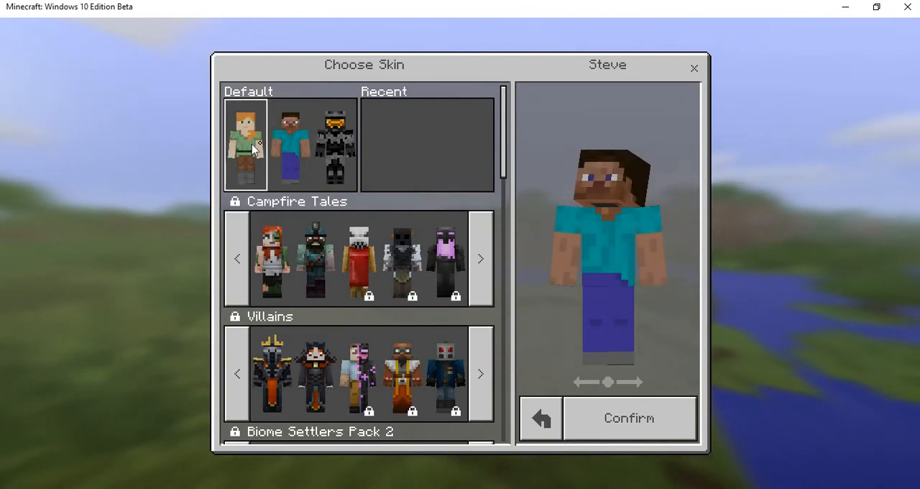
pyautogui.click(245, 143)
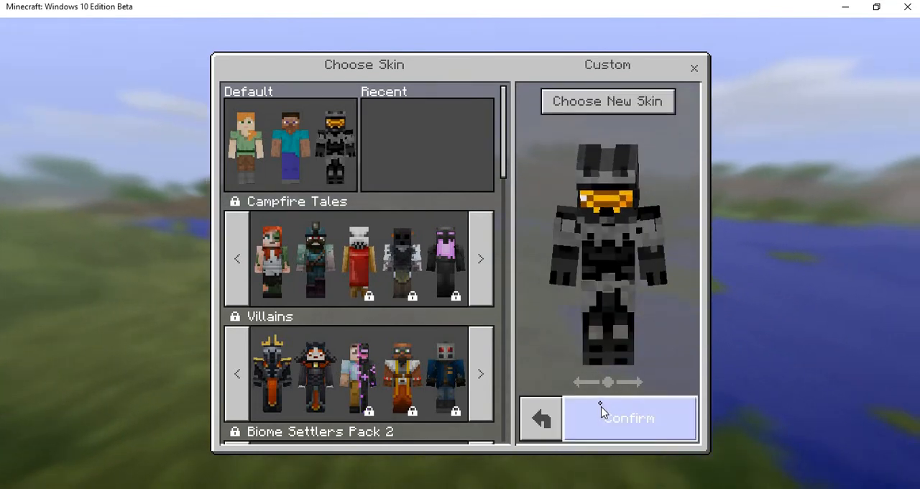
# Step: Confirm the armored custom skin on the Choose Skin screen
pyautogui.click(629, 418)
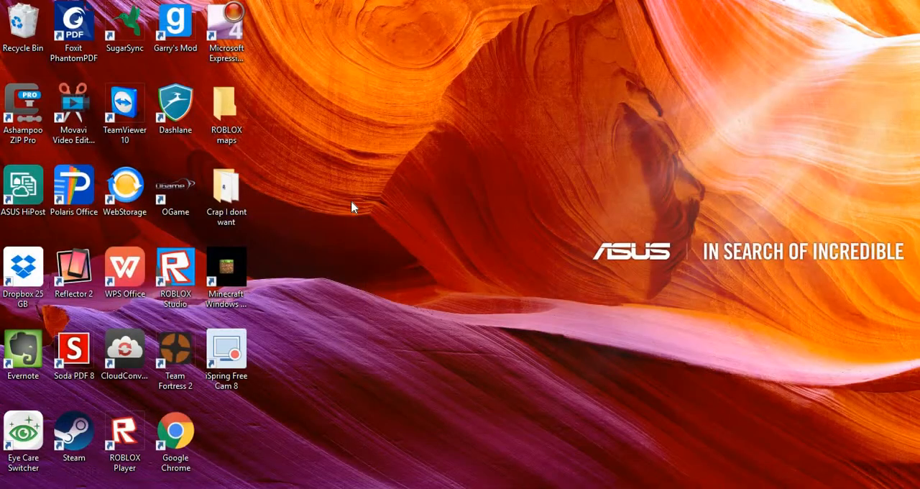
# Step: Relaunch Minecraft Windows 10 Edition from its desktop shortcut
pyautogui.click(225, 271)
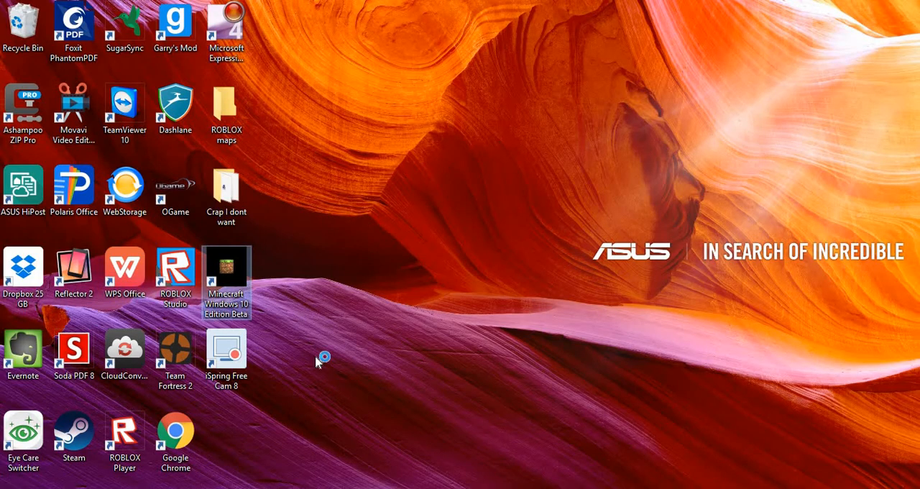
pyautogui.doubleClick(226, 273)
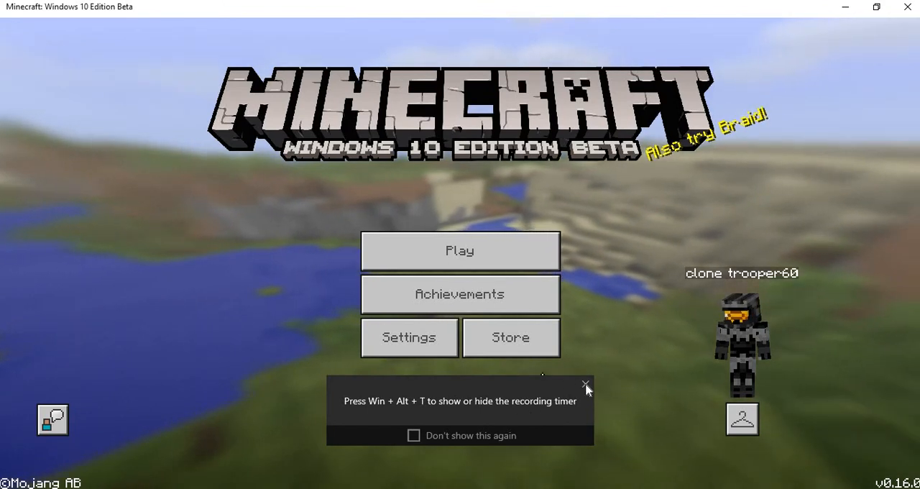
pyautogui.click(586, 385)
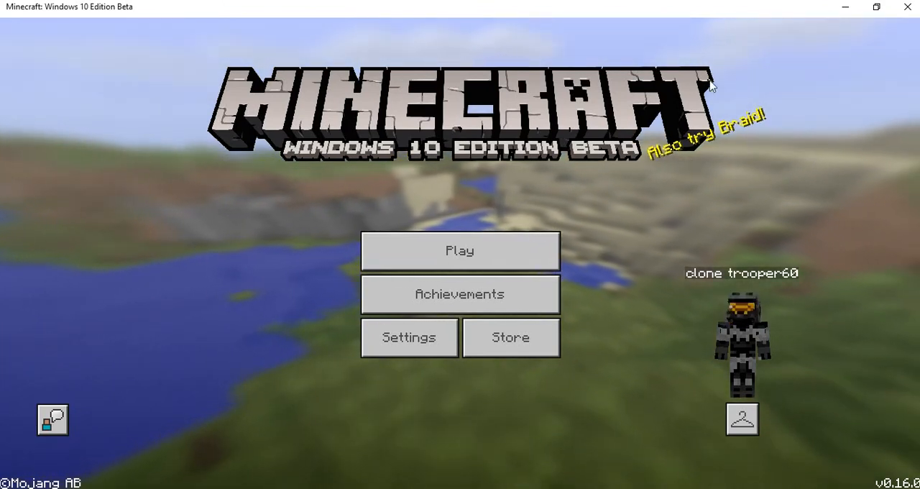
pyautogui.moveTo(720, 350)
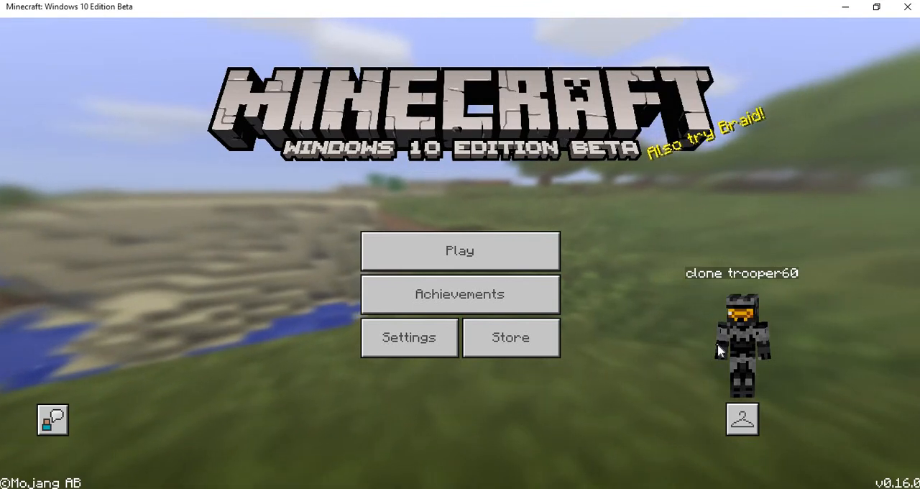
pyautogui.moveTo(750, 314)
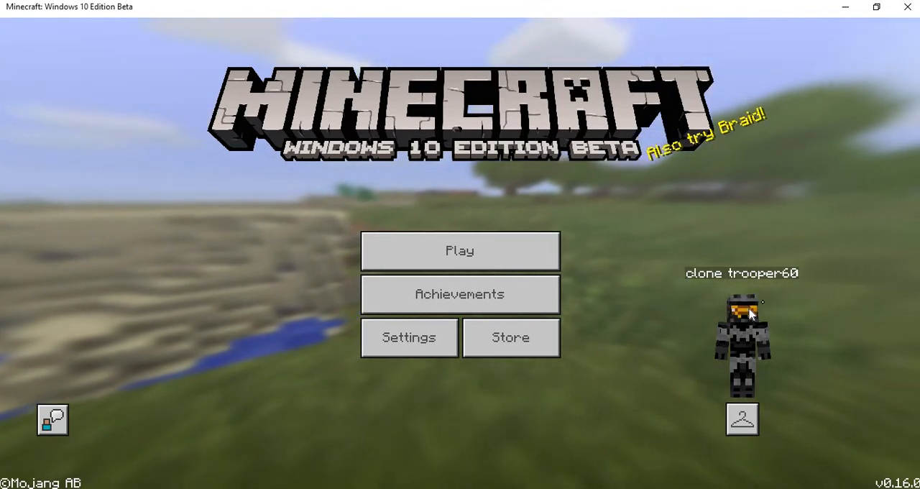